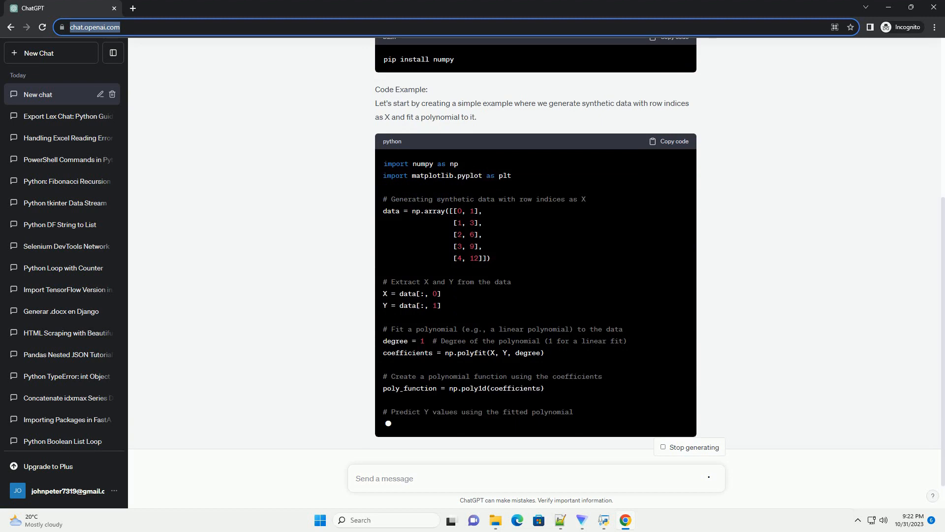
scroll("down", 3)
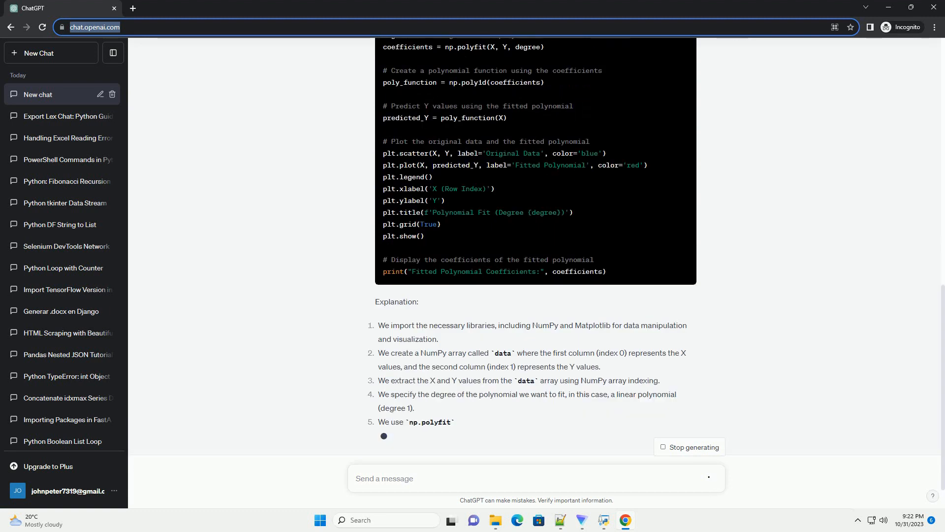
scroll("down", 3)
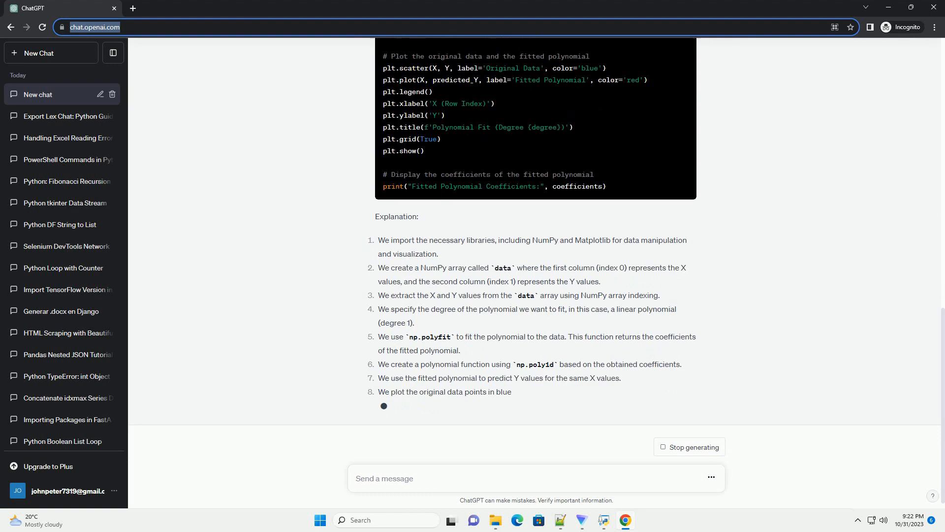